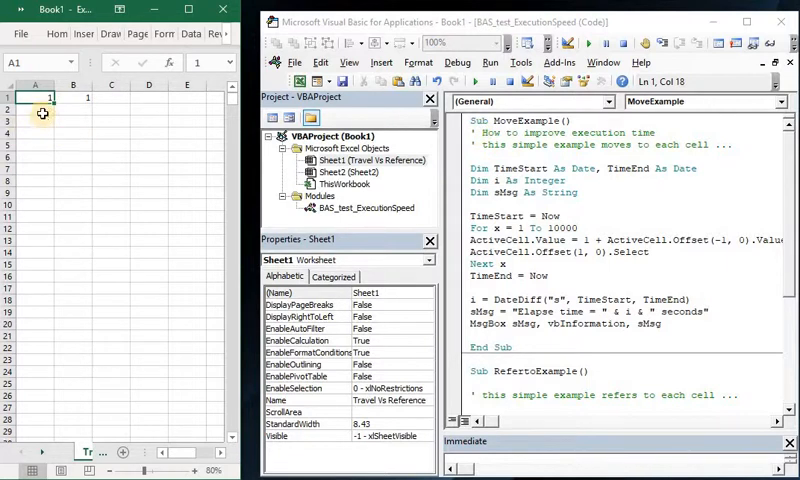
Select cell A2 and change the MoveExample loop limit from 10000 to 5000.
{"action": "left_click", "coordinate": [35, 110]}
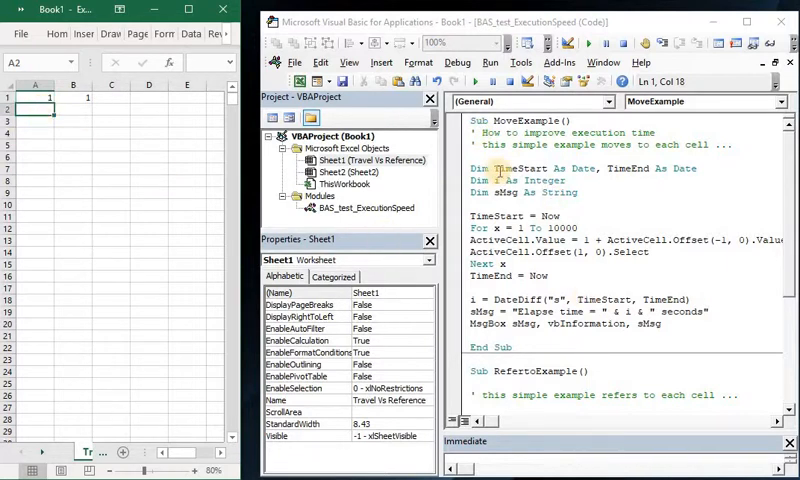
{"action": "mouse_move", "coordinate": [650, 168]}
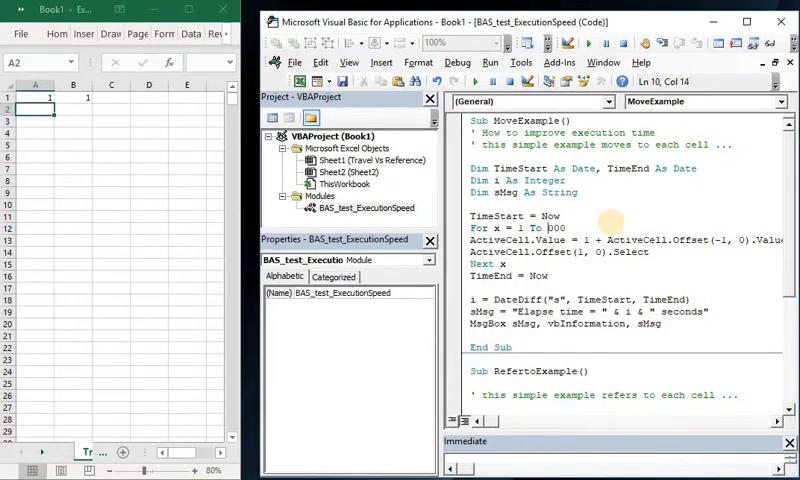
{"action": "type", "text": "5"}
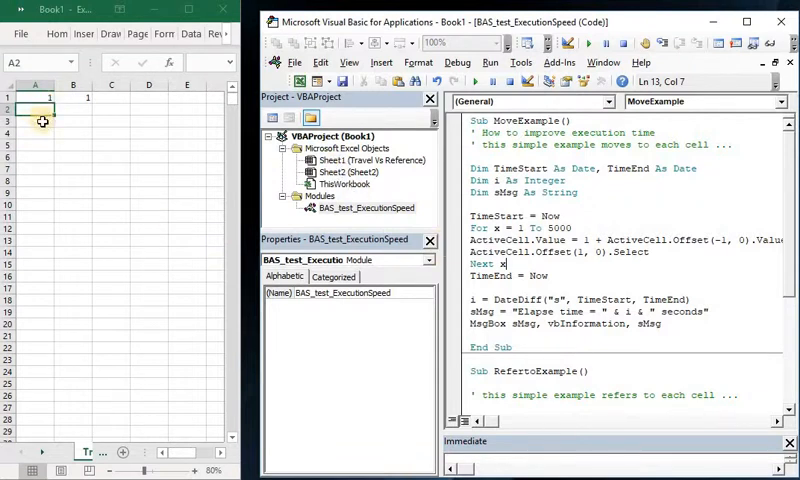
{"action": "mouse_move", "coordinate": [420, 283]}
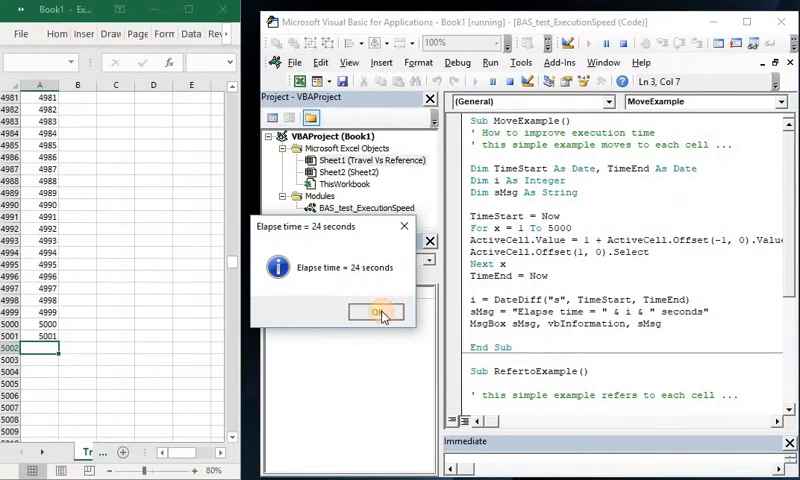
Dismiss the 'Elapse time = 24 seconds' message after MoveExample finishes.
{"action": "left_click", "coordinate": [375, 312]}
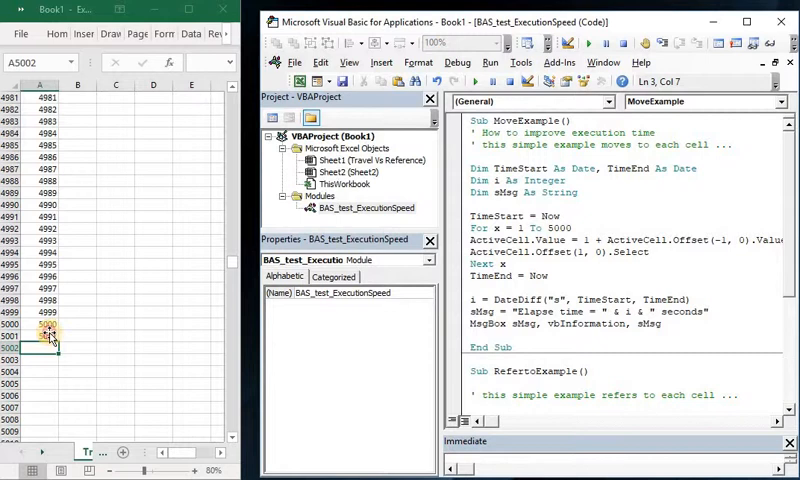
Select cell B1 with the sheet back at its top rows.
{"action": "left_click", "coordinate": [334, 160]}
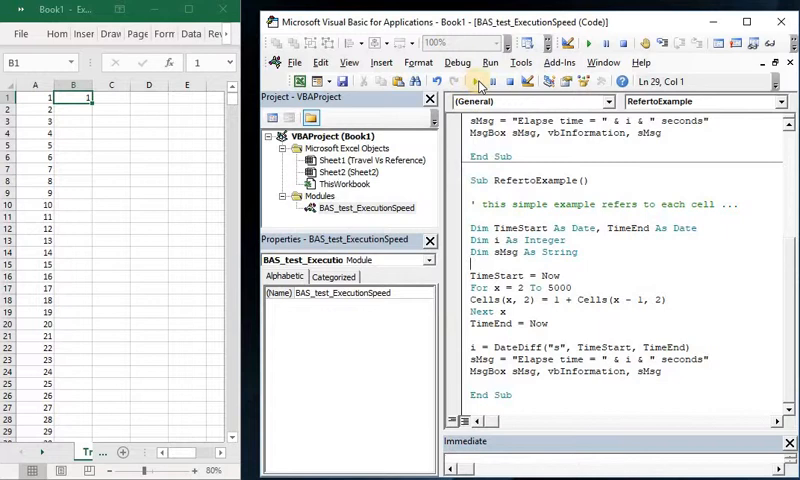
Run RefertoExample, dismiss the 0-second message, and check column B before returning to A1.
{"action": "left_click", "coordinate": [475, 81]}
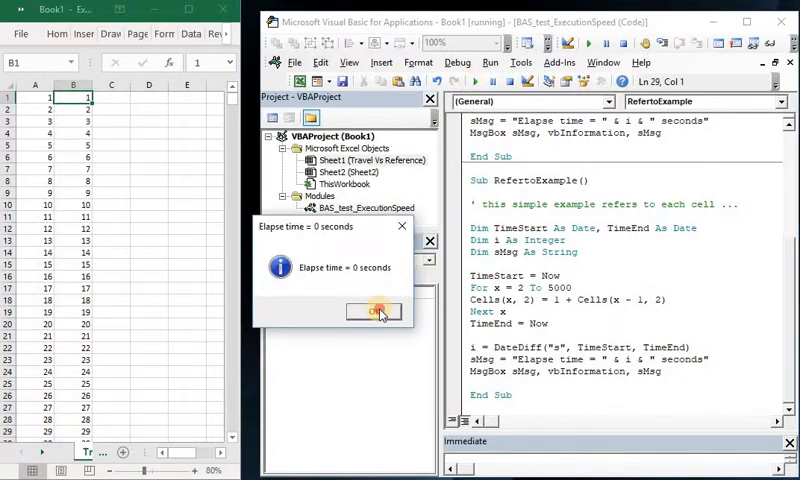
{"action": "left_click", "coordinate": [374, 312]}
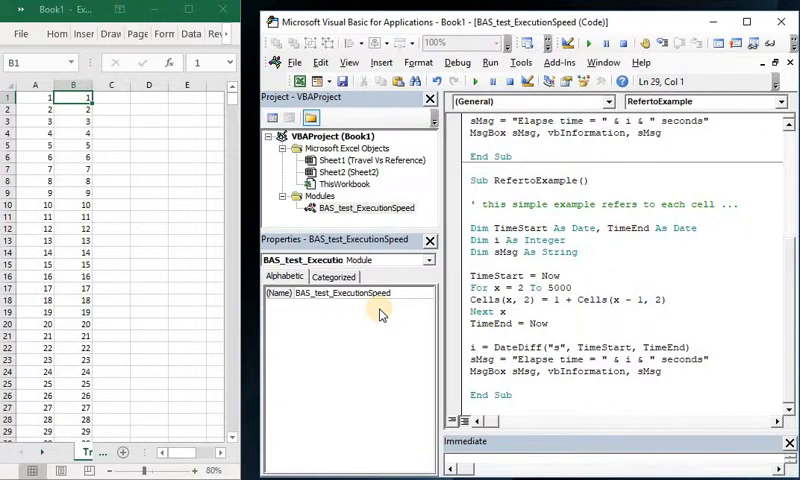
{"action": "mouse_move", "coordinate": [113, 295]}
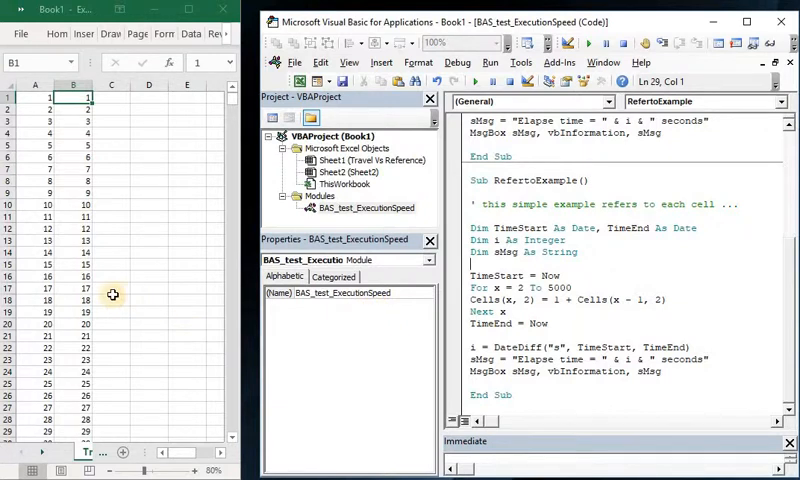
{"action": "left_click", "coordinate": [75, 288]}
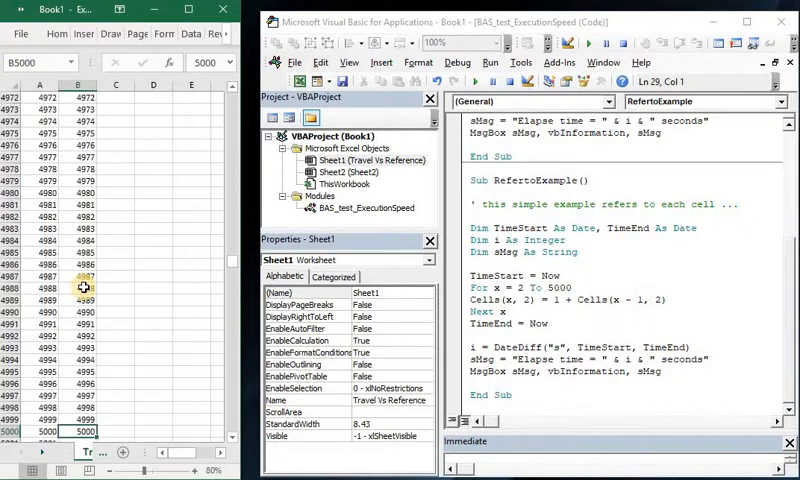
{"action": "scroll", "scroll_direction": "down", "scroll_amount": 3}
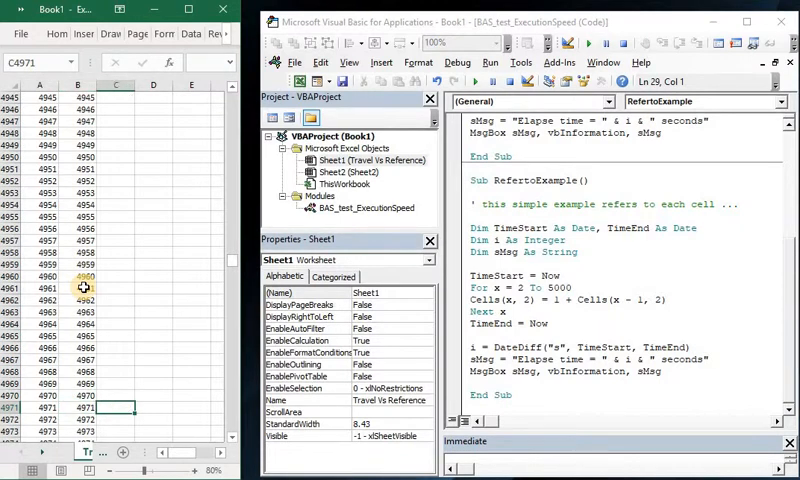
{"action": "key", "text": "ctrl+Home"}
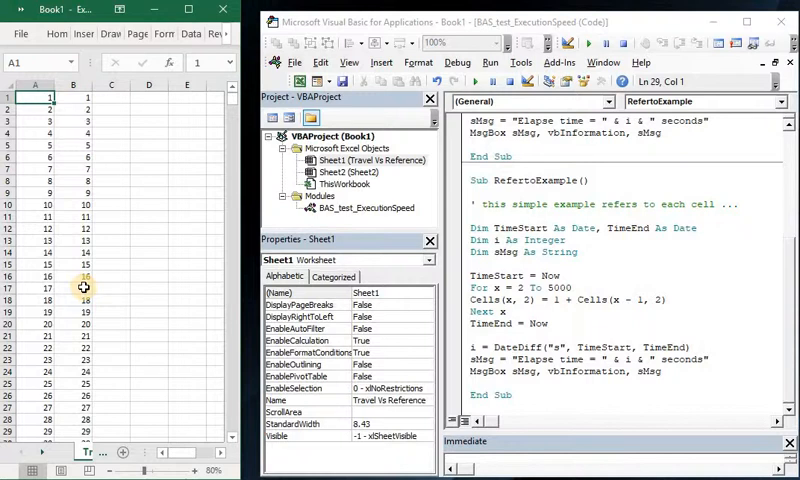
{"action": "left_click", "coordinate": [72, 168]}
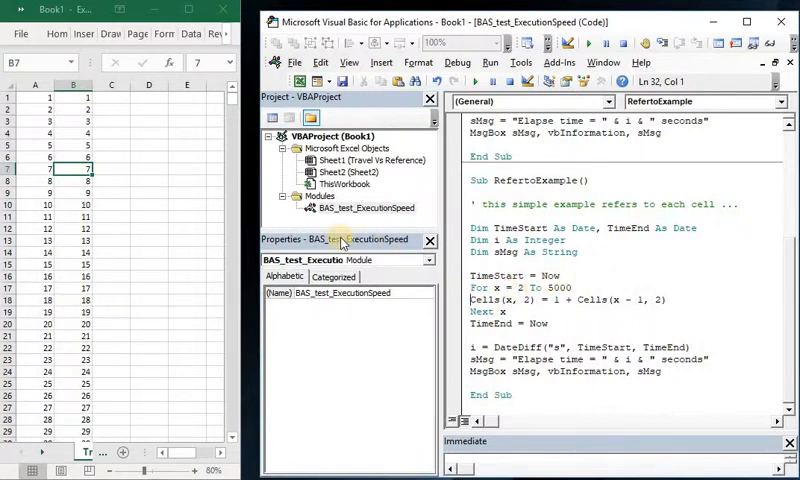
{"action": "mouse_move", "coordinate": [113, 258]}
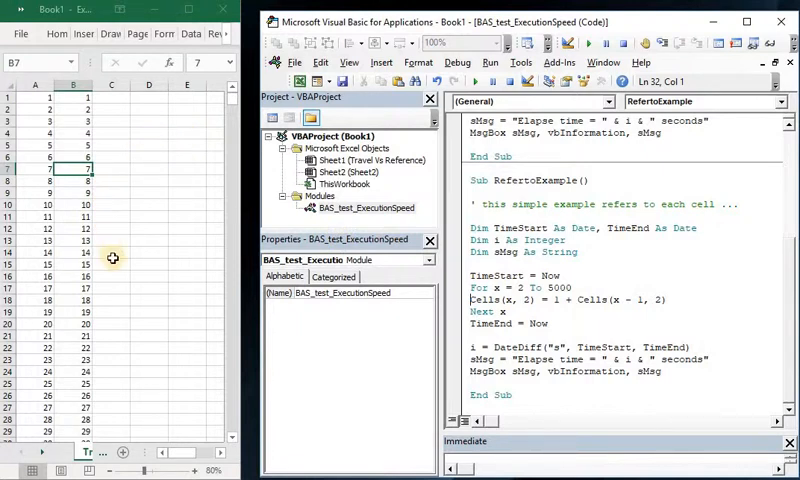
{"action": "mouse_move", "coordinate": [155, 357]}
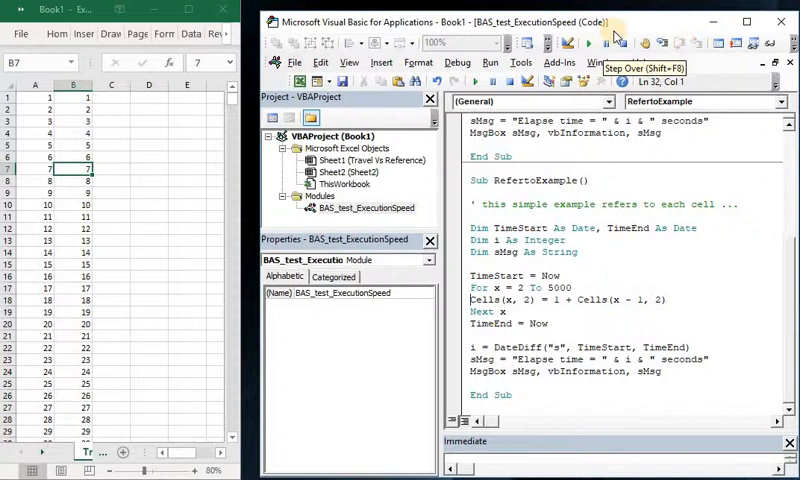
{"action": "mouse_move", "coordinate": [650, 30]}
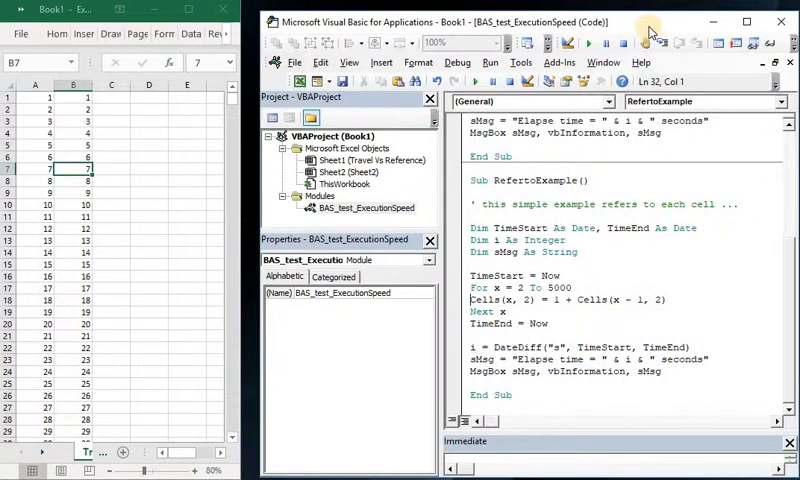